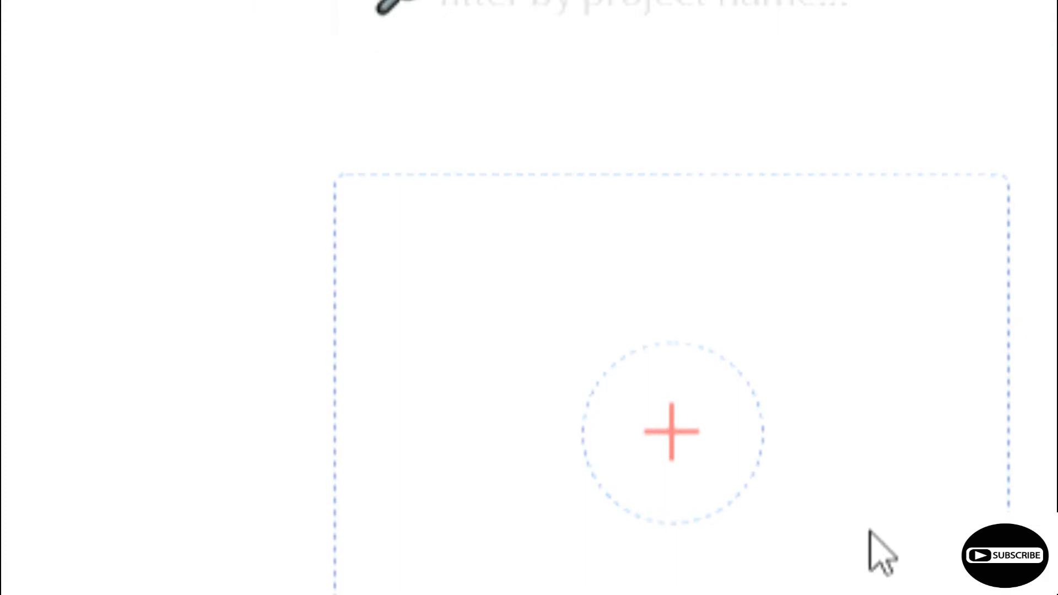
Create a new app named 'Horizontal scrolling' from the projects page.
{"action": "left_click", "coordinate": [671, 432]}
{"action": "type", "text": "H"}
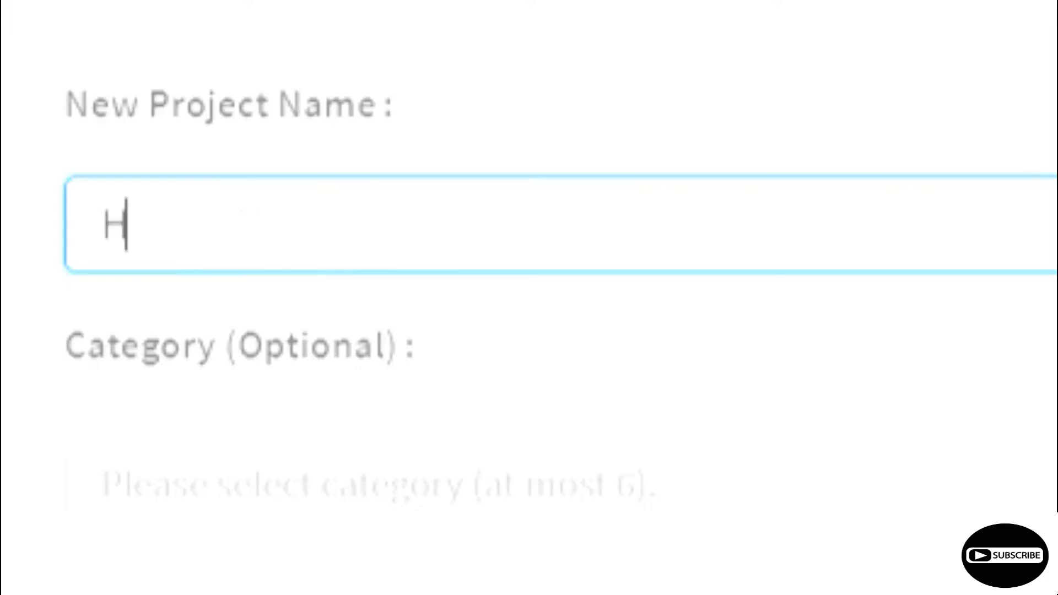
{"action": "type", "text": "or"}
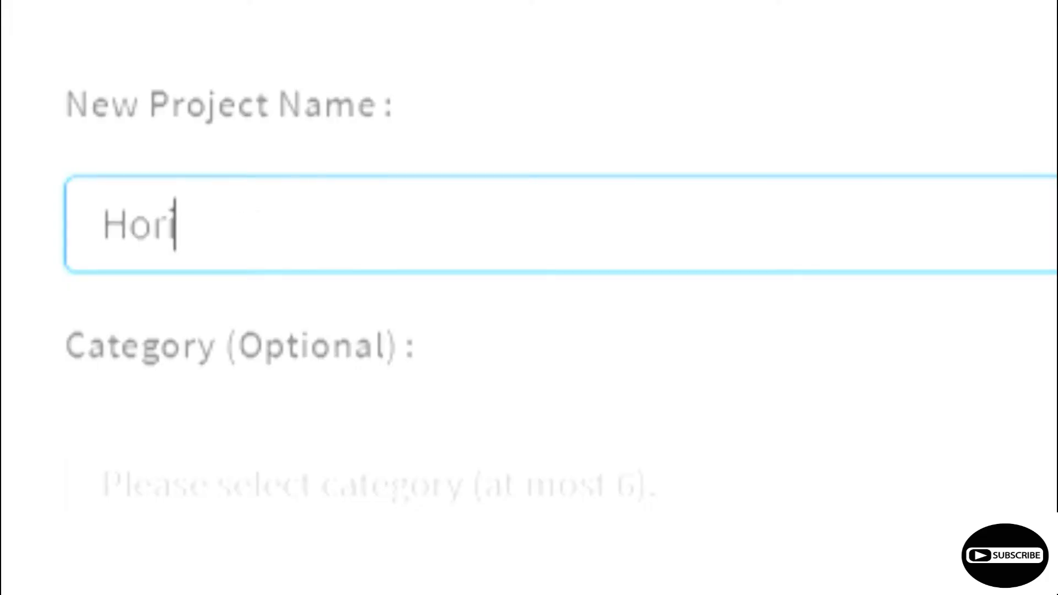
{"action": "type", "text": "izont"}
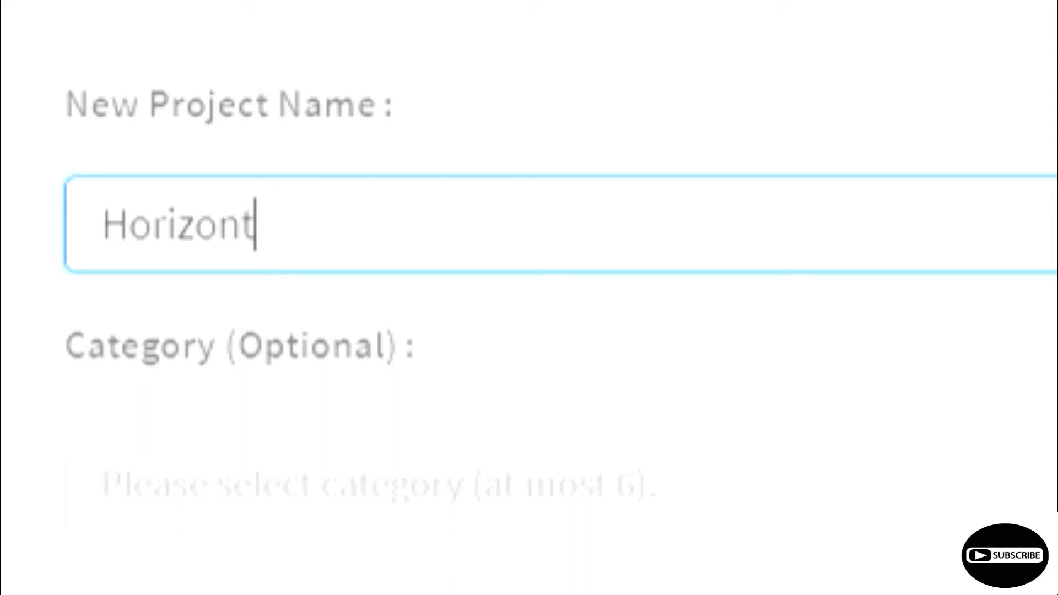
{"action": "type", "text": "al scrolling"}
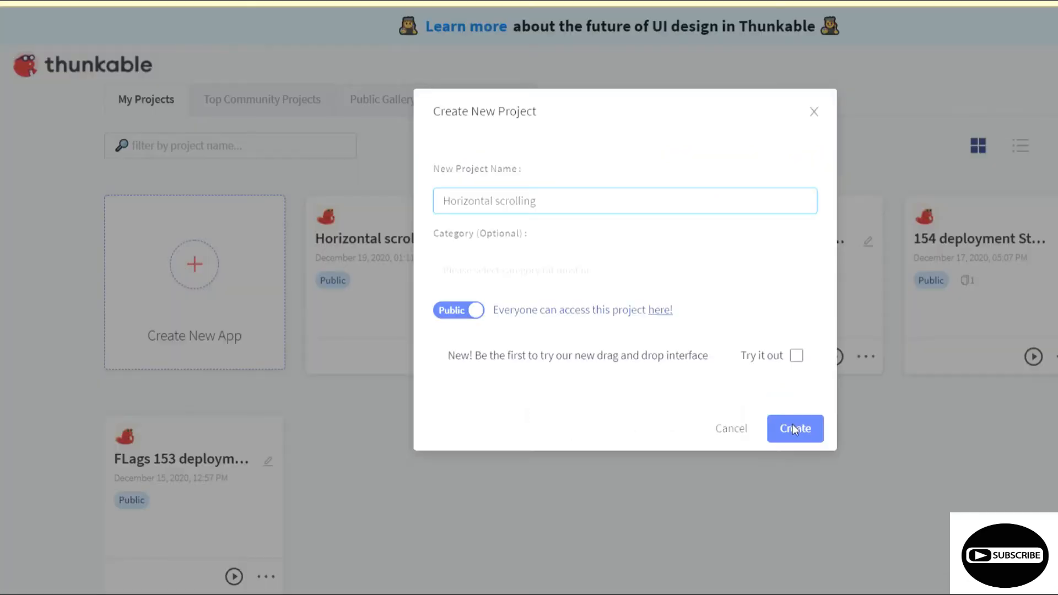
{"action": "left_click", "coordinate": [795, 428]}
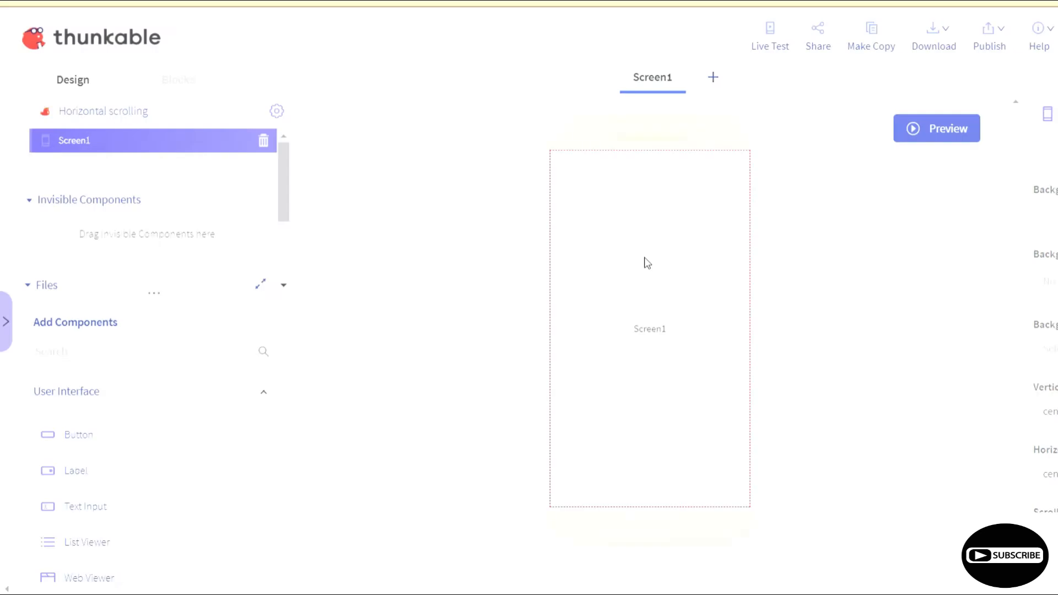
{"action": "mouse_move", "coordinate": [617, 365]}
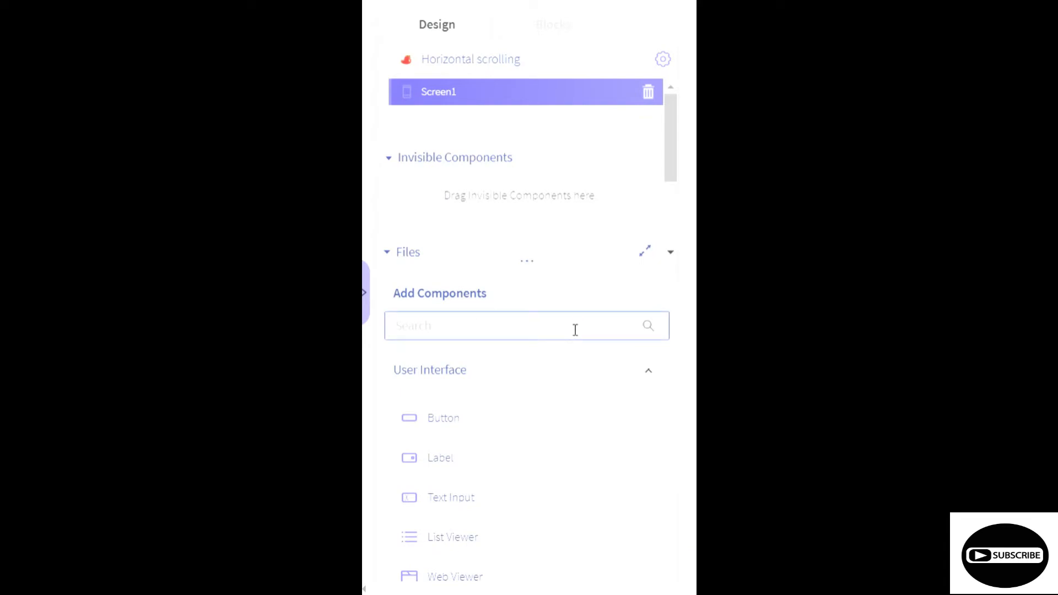
Add a Row to Screen1 with Column1 inside, set to fit contents height and fill-container width.
{"action": "type", "text": "l"}
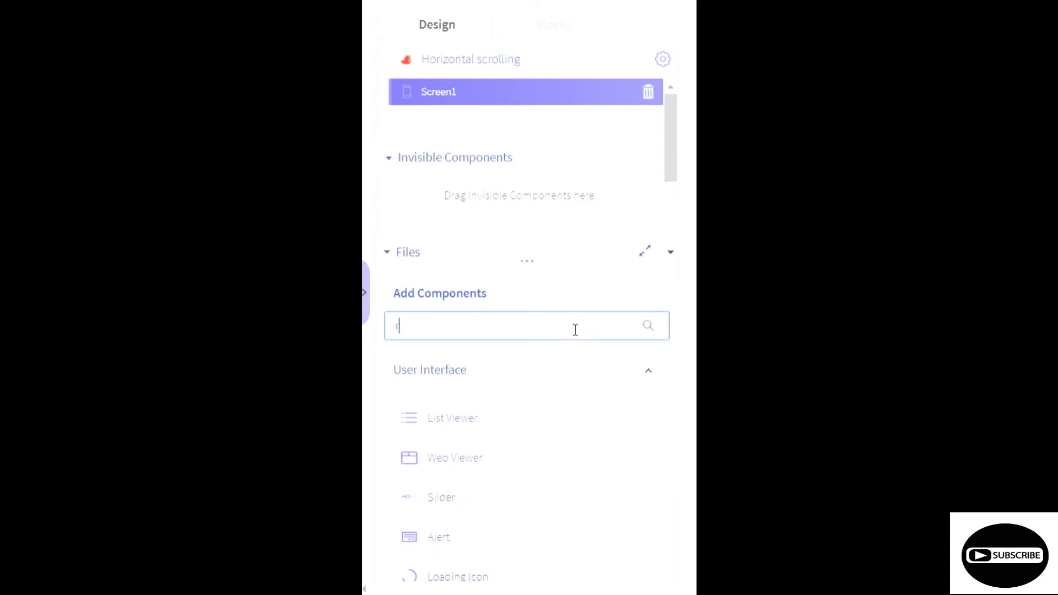
{"action": "type", "text": "row"}
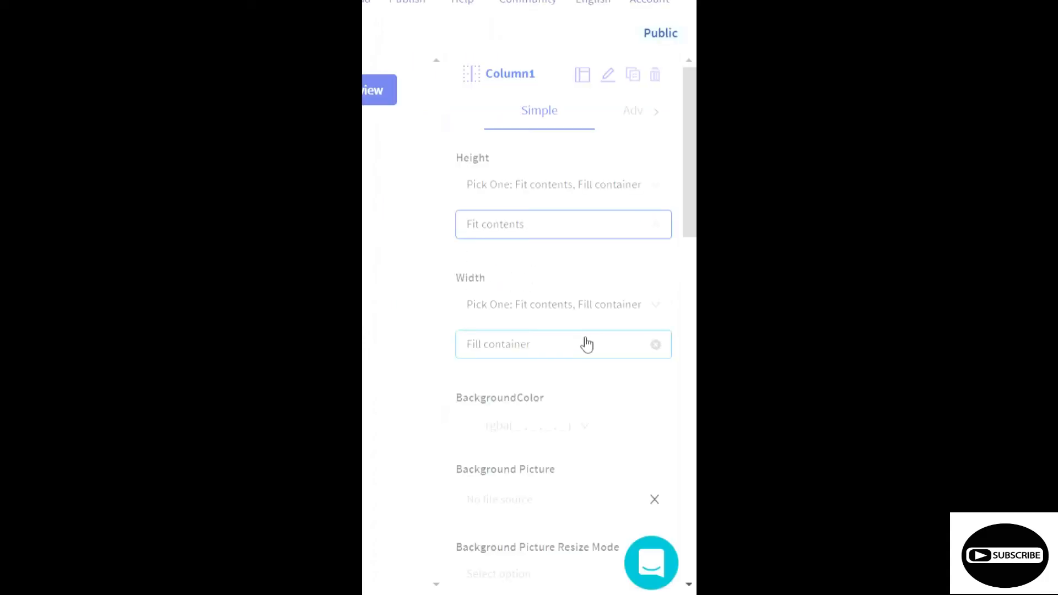
{"action": "left_click", "coordinate": [563, 344]}
{"action": "type", "text": "c"}
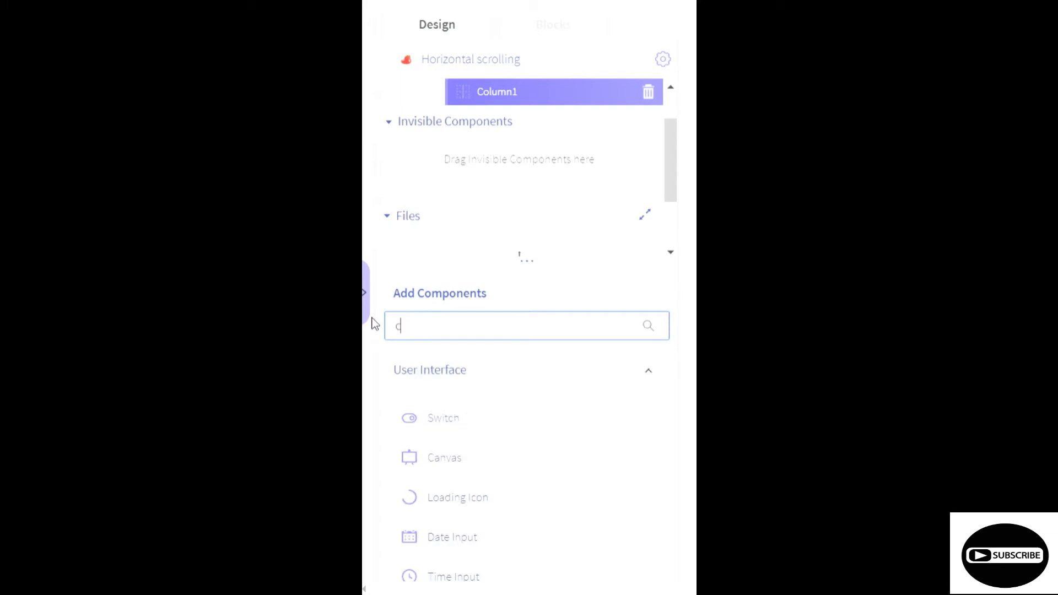
Add Column2 to the row with Absolute Size 200 height and 200 width.
{"action": "type", "text": "ol"}
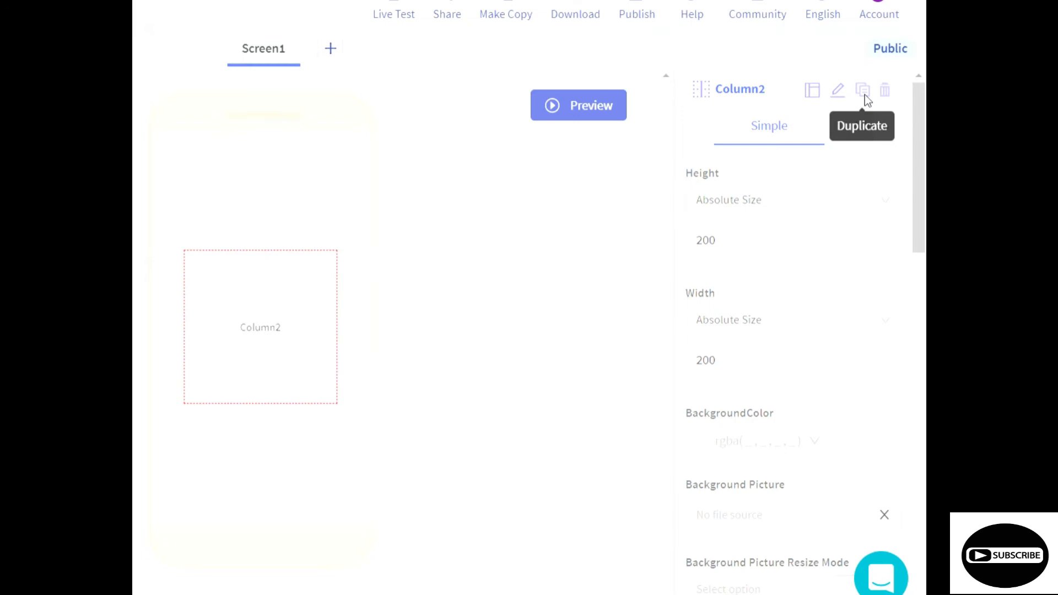
Duplicate the column repeatedly so the row holds Column2 through Column7.
{"action": "left_click", "coordinate": [862, 89]}
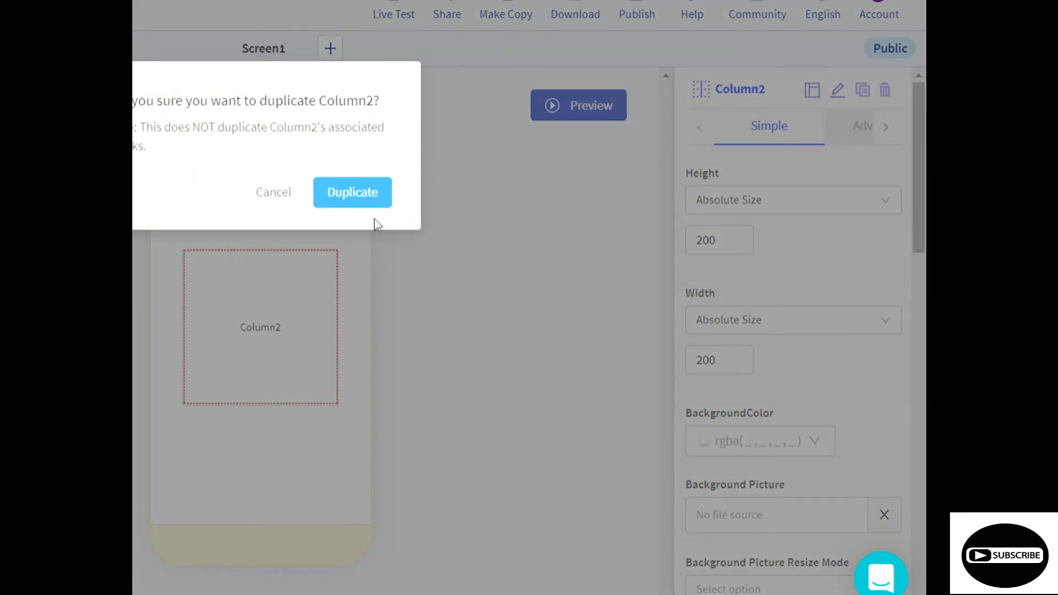
{"action": "left_click", "coordinate": [351, 192]}
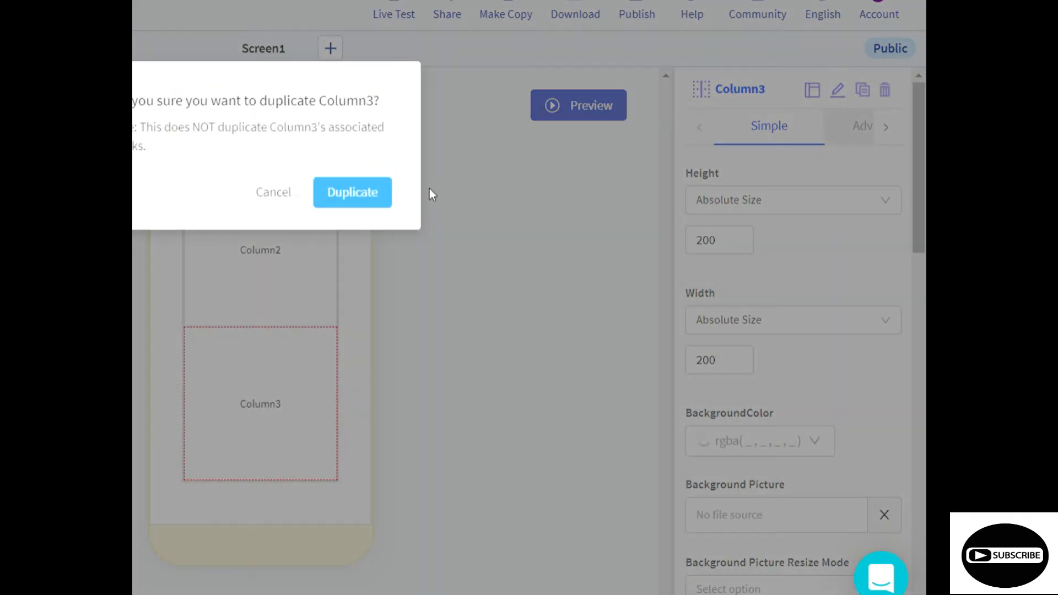
{"action": "left_click", "coordinate": [352, 192]}
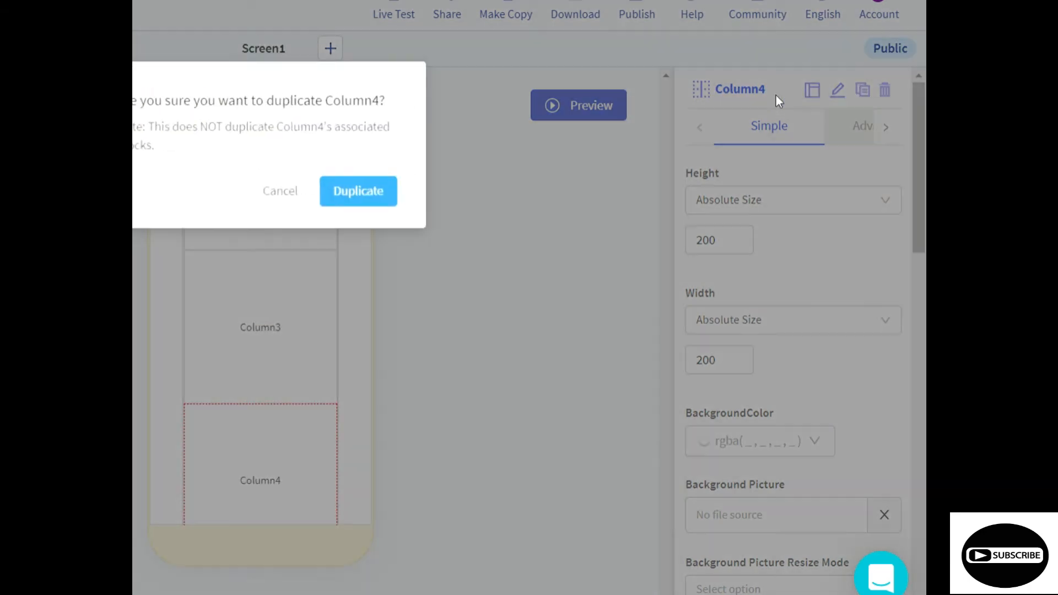
{"action": "left_click", "coordinate": [358, 190]}
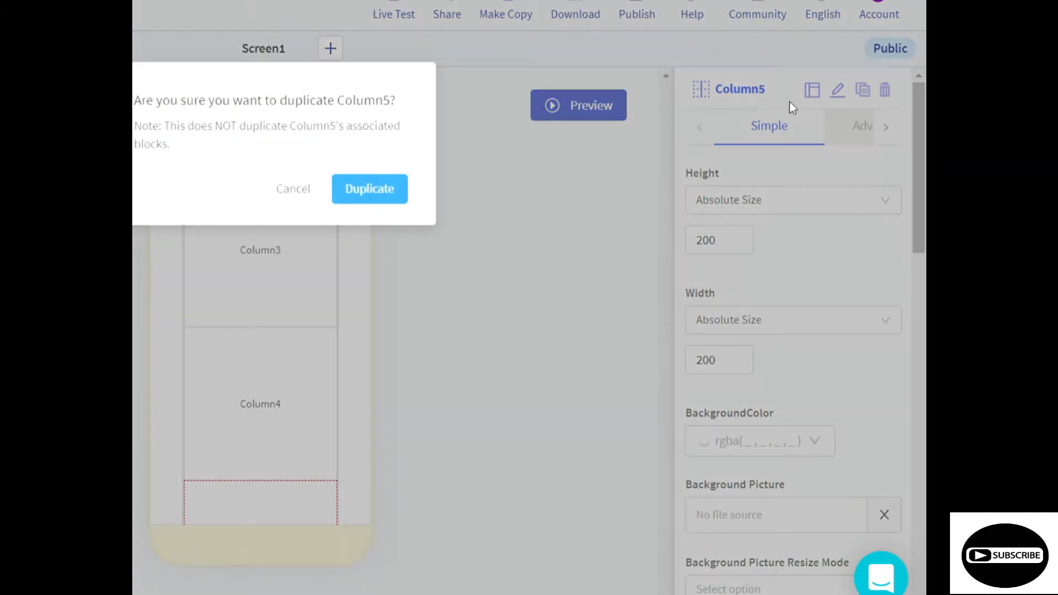
{"action": "left_click", "coordinate": [369, 189]}
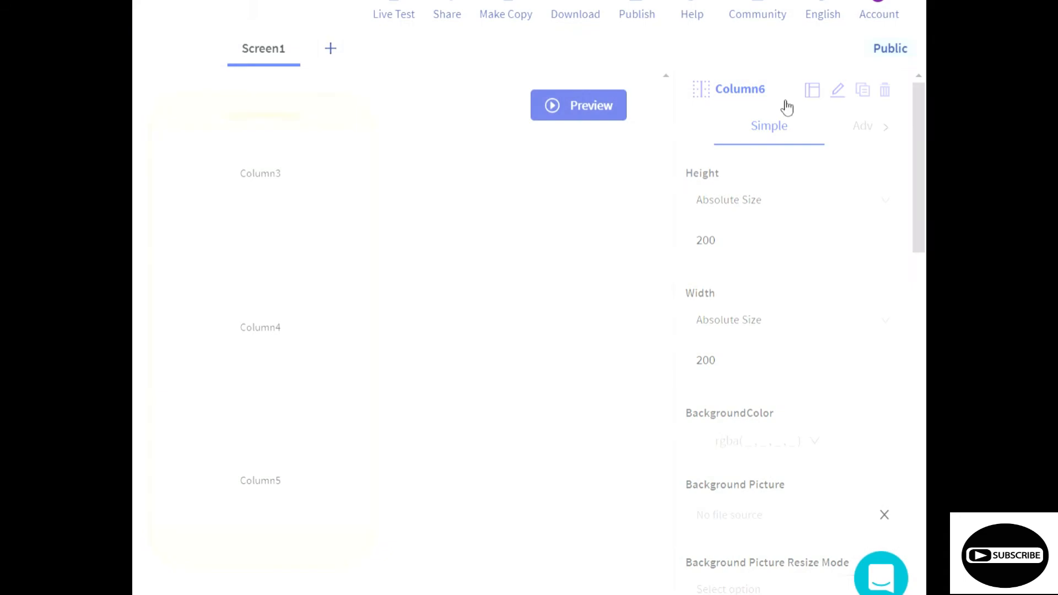
{"action": "left_click", "coordinate": [863, 89]}
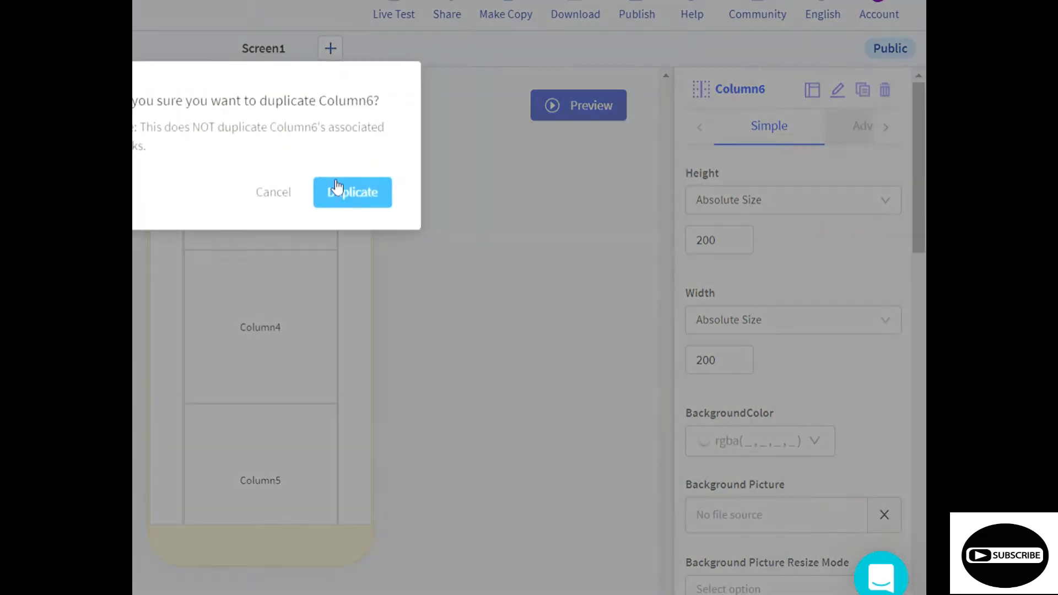
{"action": "left_click", "coordinate": [352, 192]}
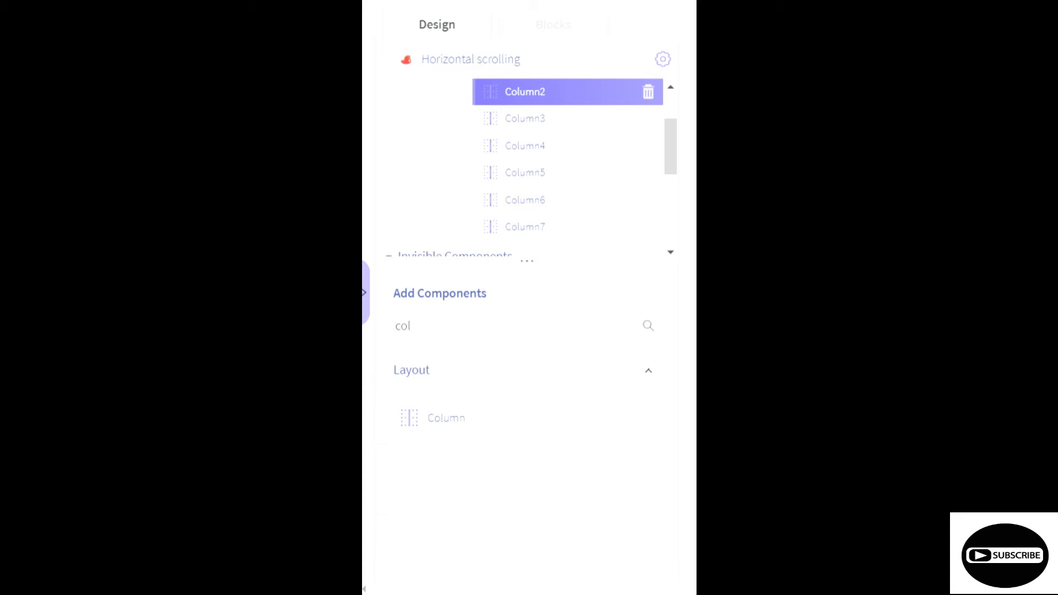
{"action": "mouse_move", "coordinate": [574, 120]}
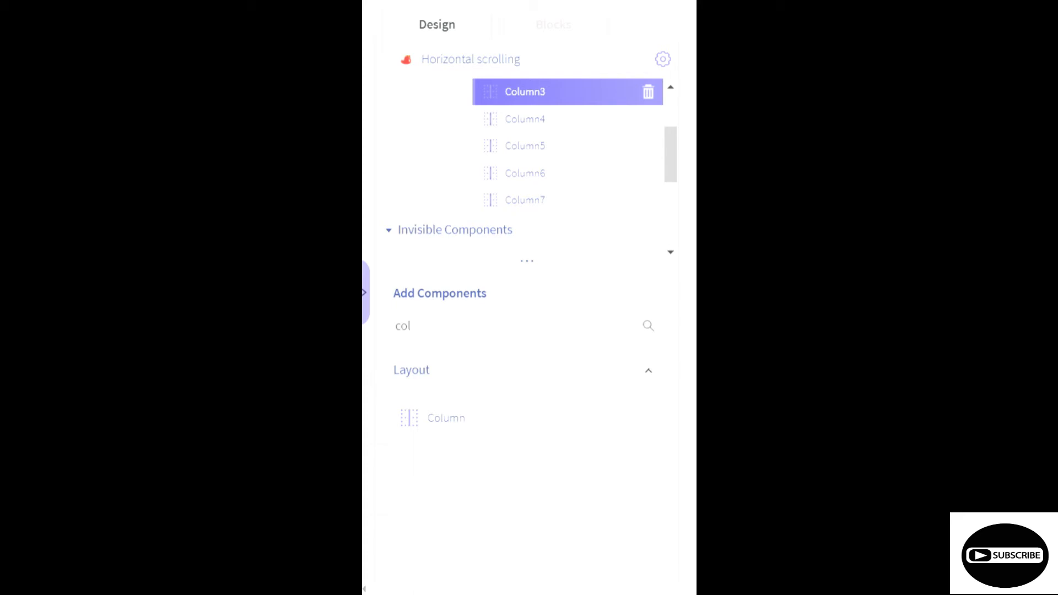
{"action": "mouse_move", "coordinate": [599, 119]}
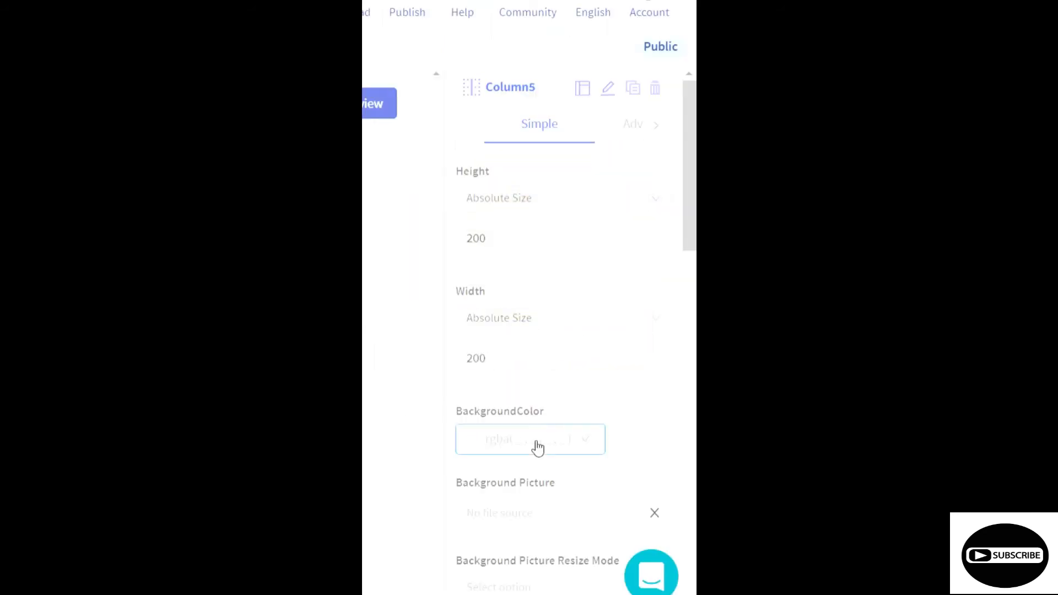
Pick distinct background colours for Column5 and Column6 from the colour picker.
{"action": "left_click", "coordinate": [530, 440]}
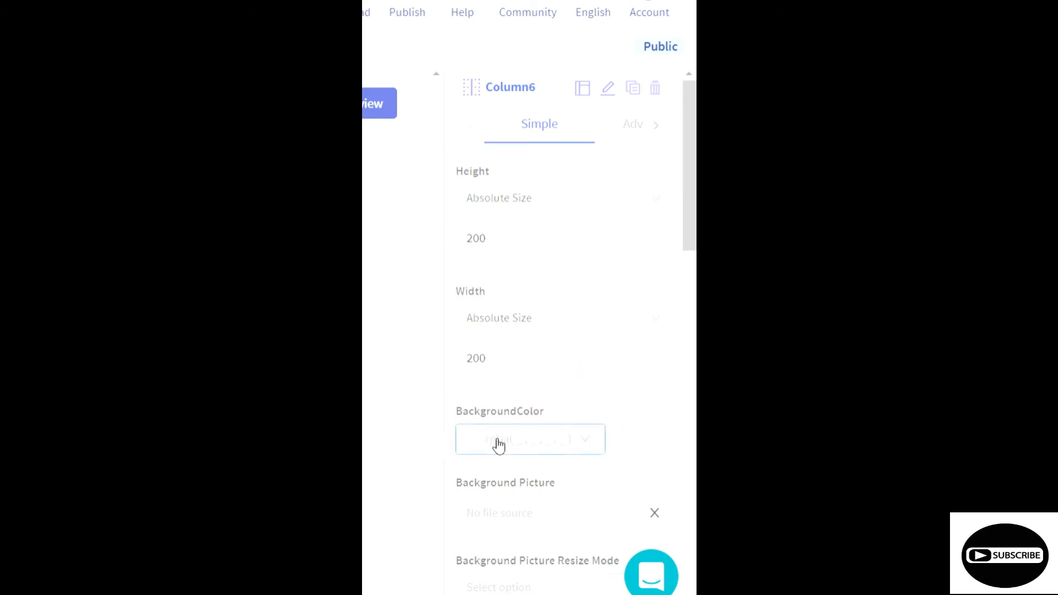
{"action": "left_click", "coordinate": [530, 440]}
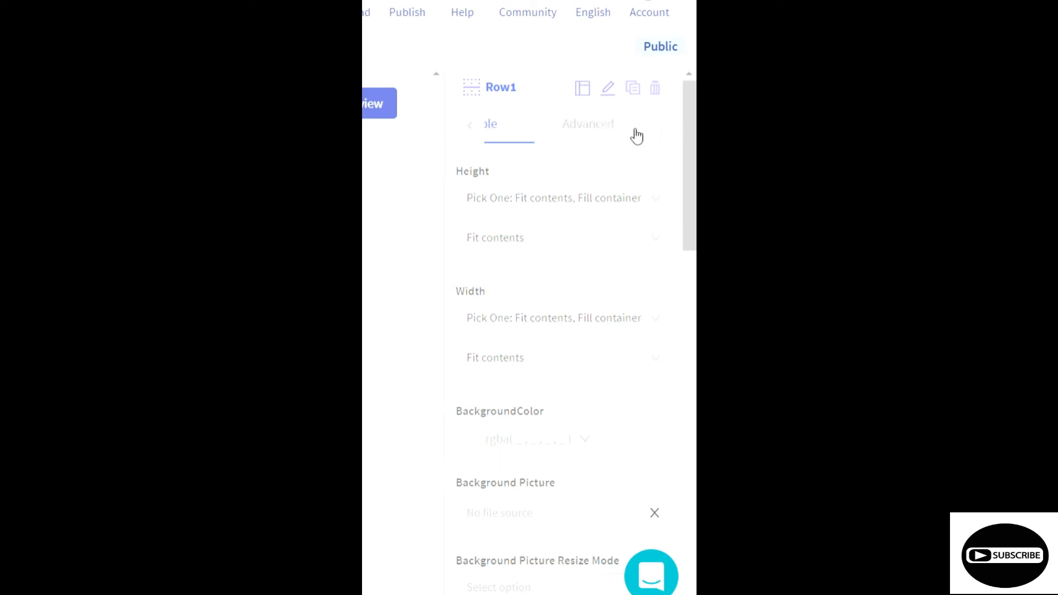
In Row1's Advanced properties, add a rotateZ transform of 1.57.
{"action": "left_click", "coordinate": [587, 123]}
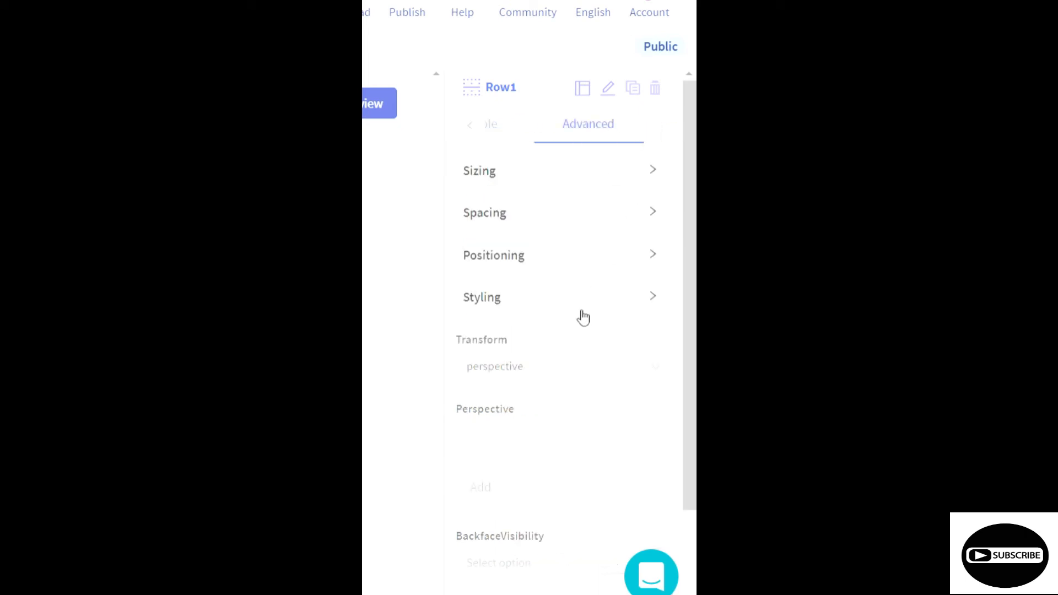
{"action": "mouse_move", "coordinate": [516, 335]}
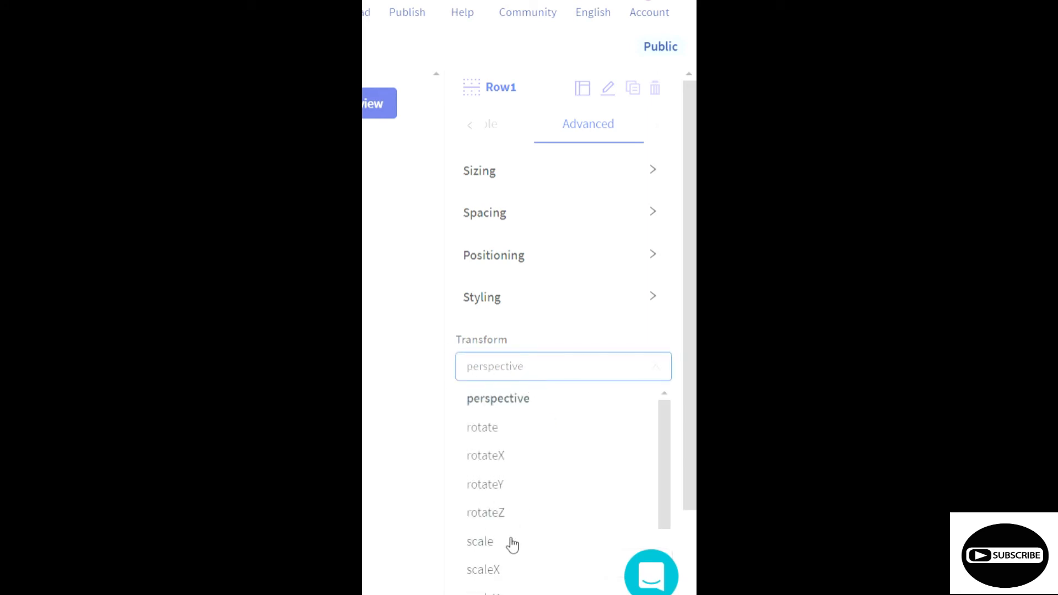
{"action": "left_click", "coordinate": [484, 511]}
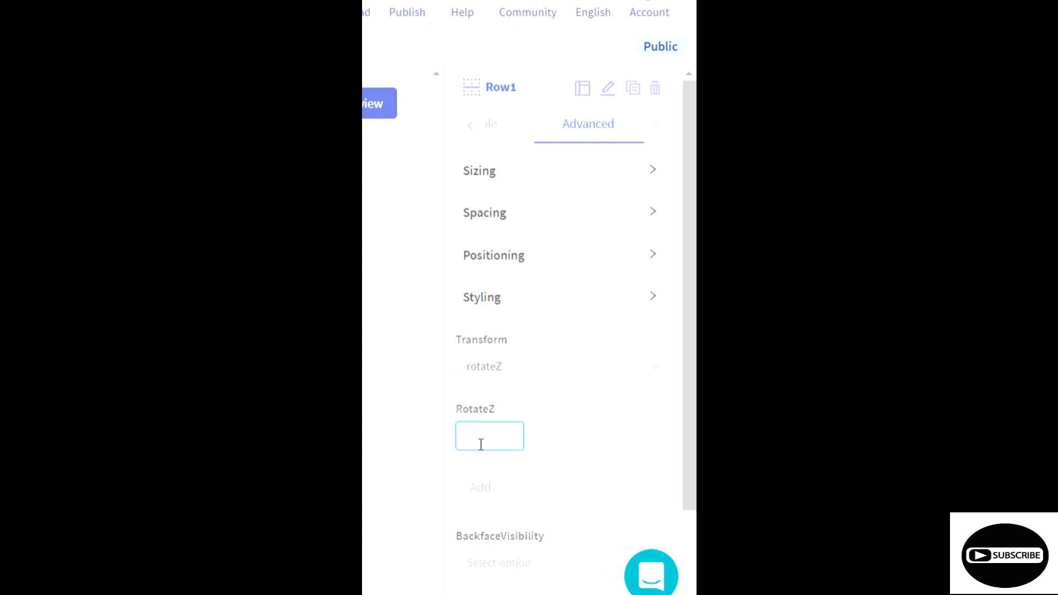
{"action": "left_click", "coordinate": [489, 436]}
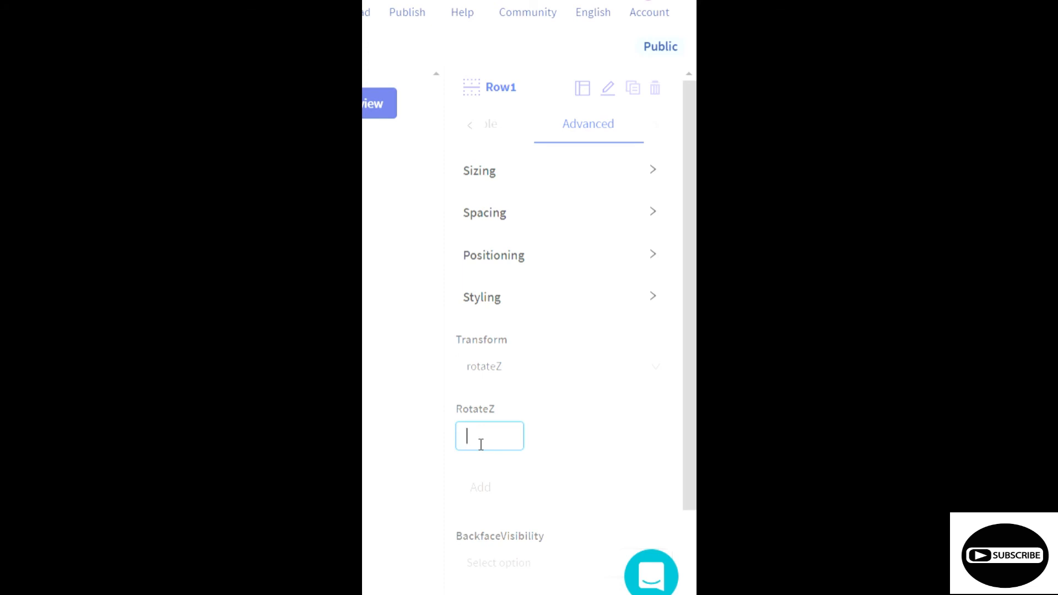
{"action": "scroll", "scroll_direction": "down", "scroll_amount": 3}
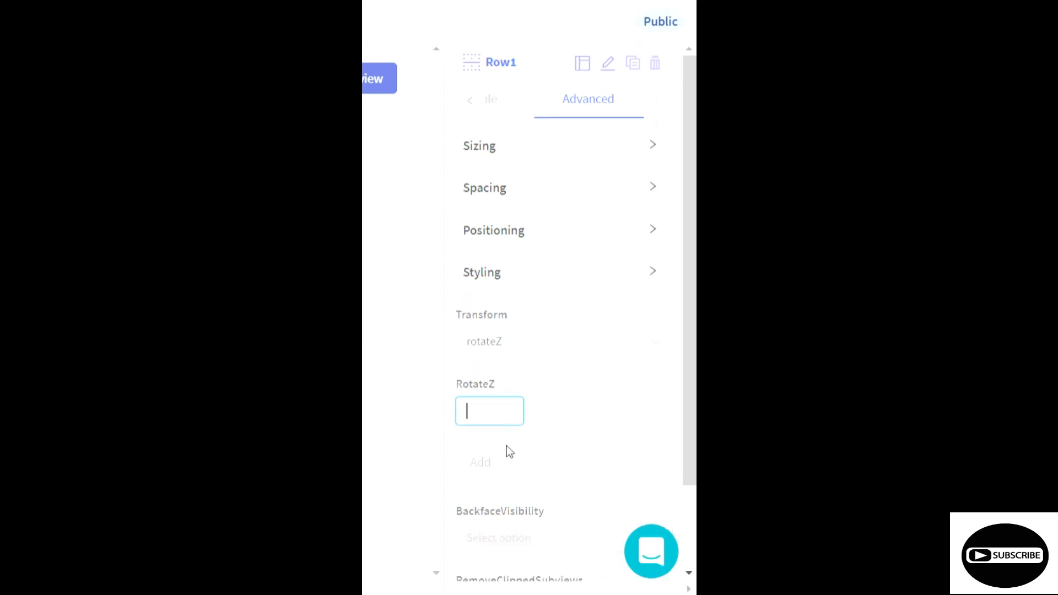
{"action": "type", "text": "1.57"}
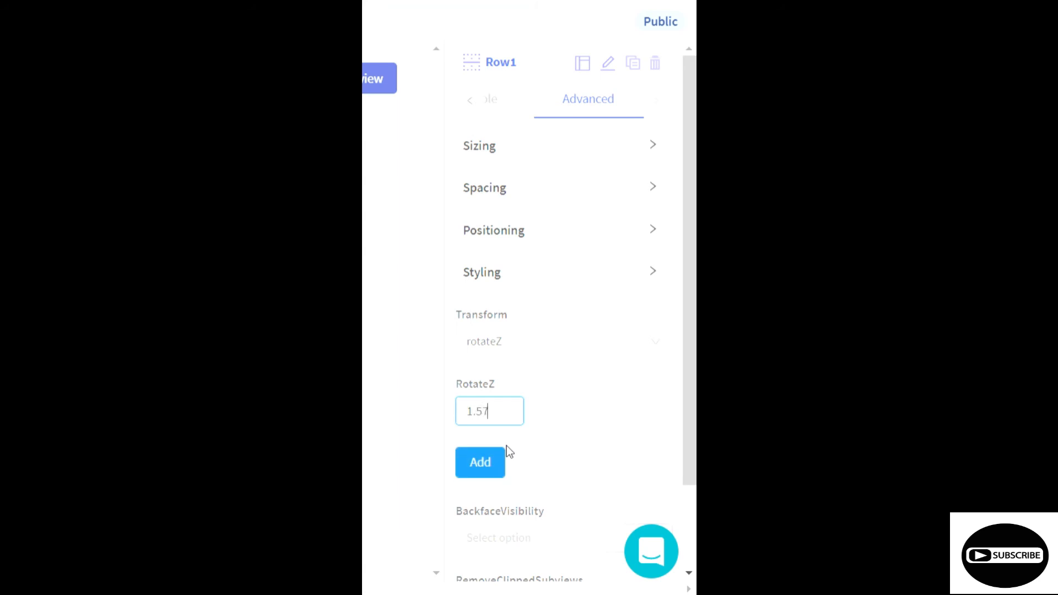
{"action": "left_click", "coordinate": [480, 462]}
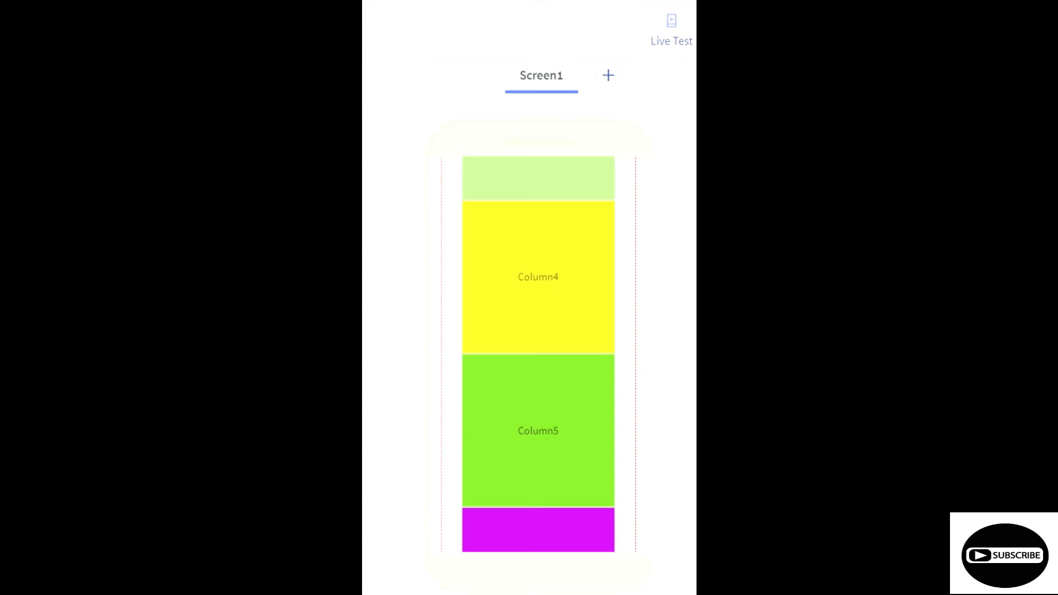
{"action": "mouse_move", "coordinate": [671, 28]}
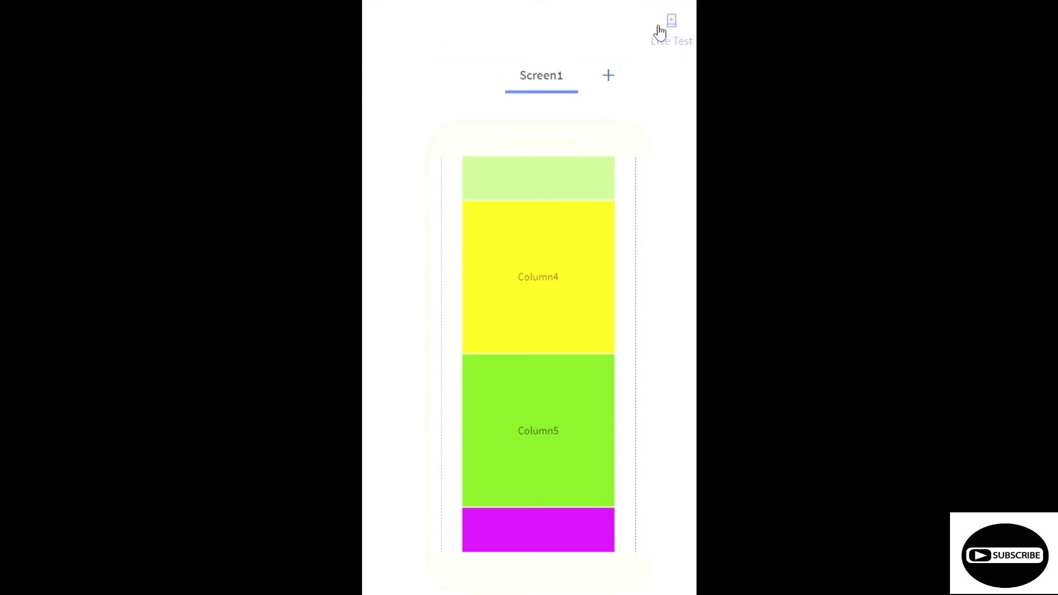
Launch Live Test to preview the vertically stacked coloured columns.
{"action": "left_click", "coordinate": [671, 30]}
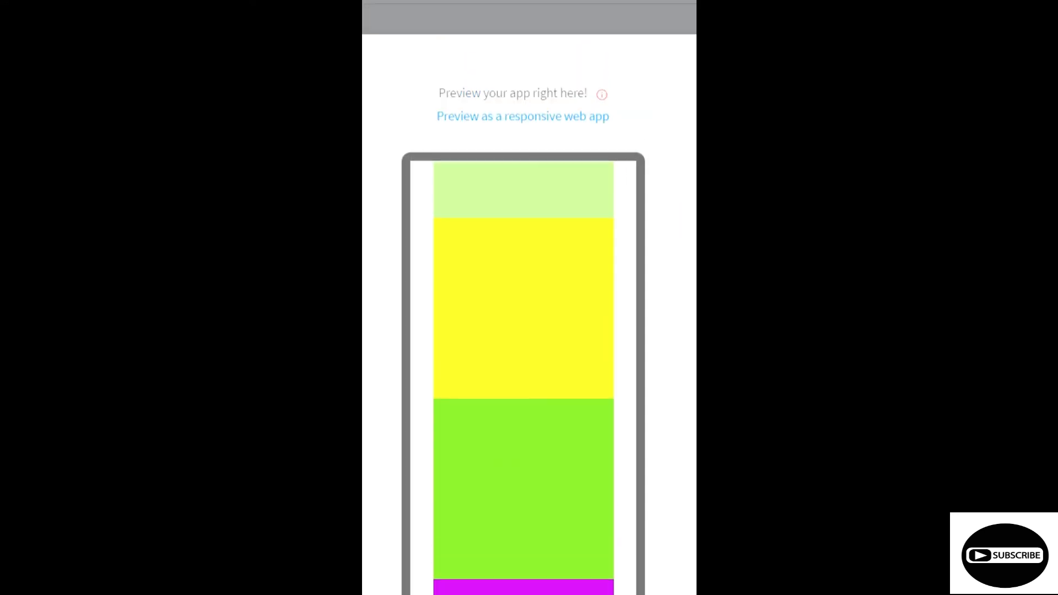